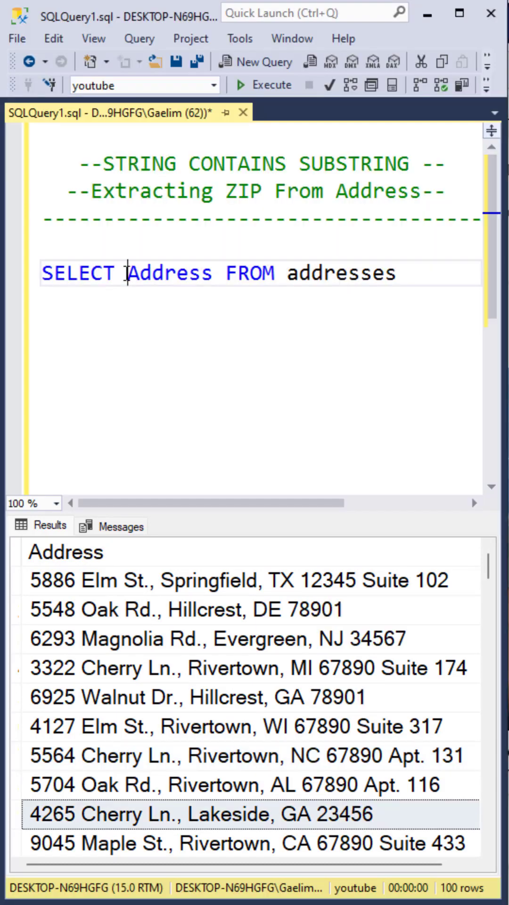
Select RIGHT(Address,5) as ZIP on its own line, run it, and start WHERE Address LIKE.
key("Enter")
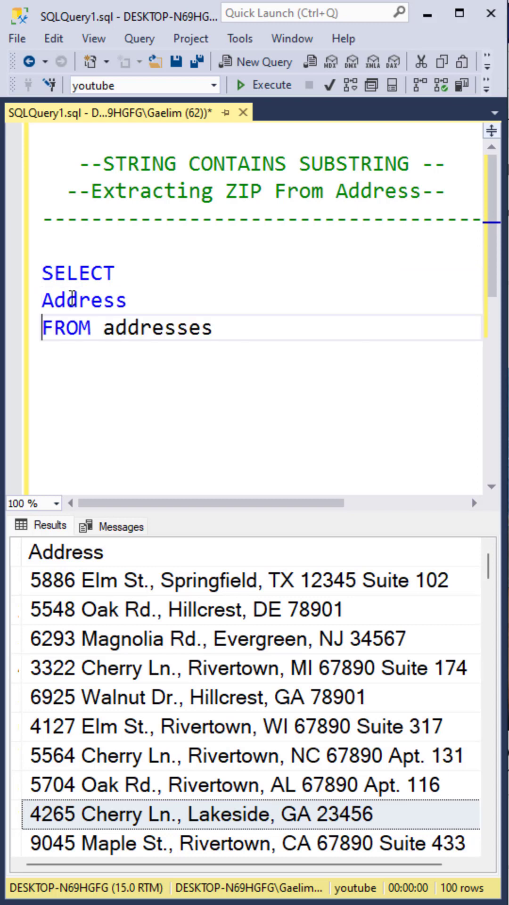
type("RIGHT")
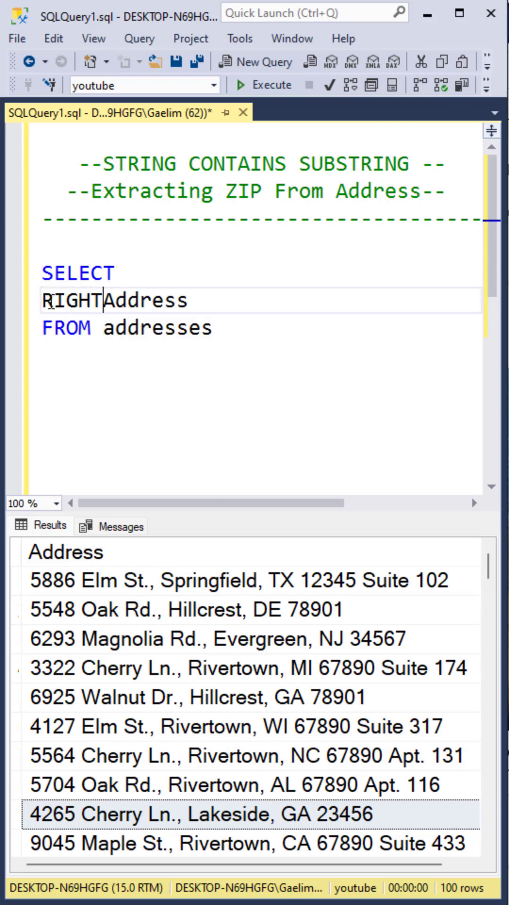
type("(Address,")
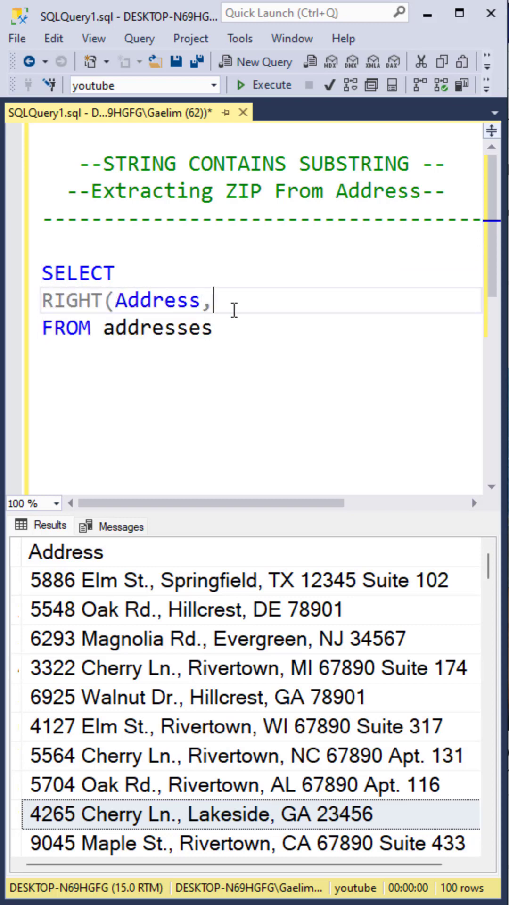
type("5) as ZIP")
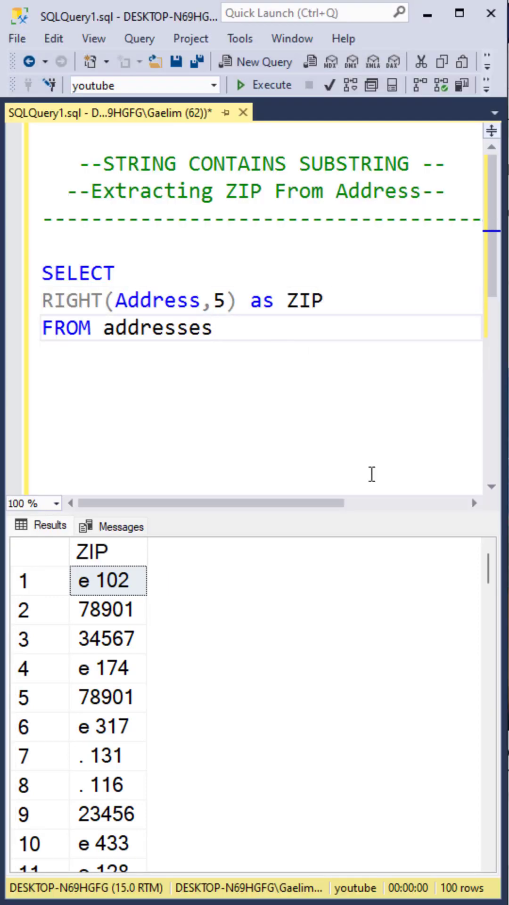
type("WHERE Address")
type("LIKE '")
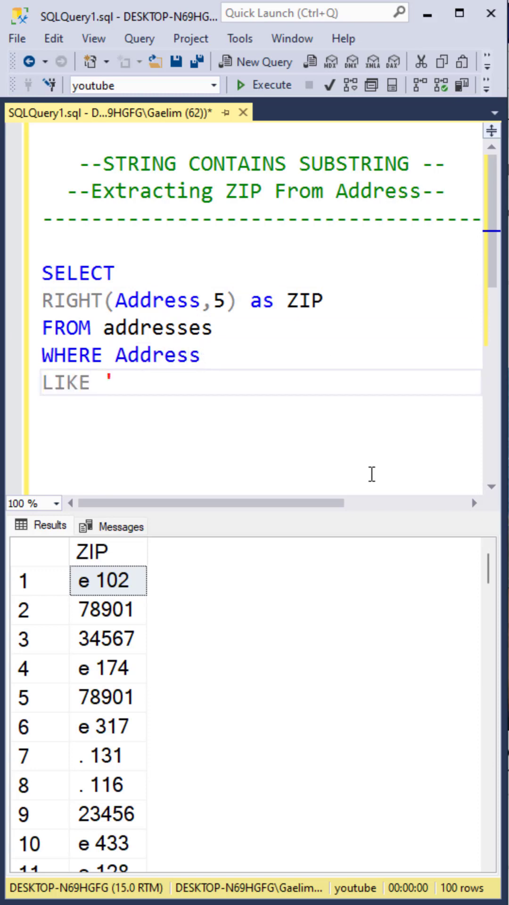
Complete the LIKE pattern as '%[0-9][0-9][0-9][0-9][0-9]' to match five trailing digits.
type("%['")
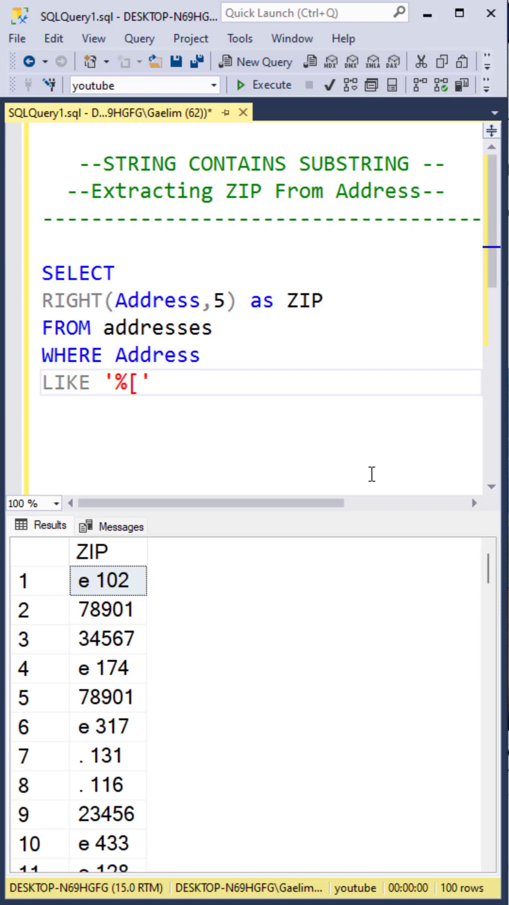
type("0-9]")
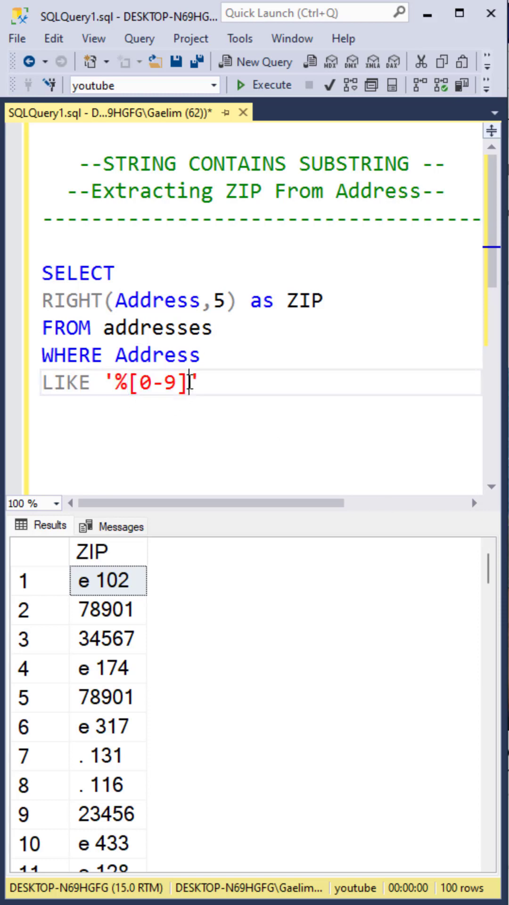
type("[0-9]")
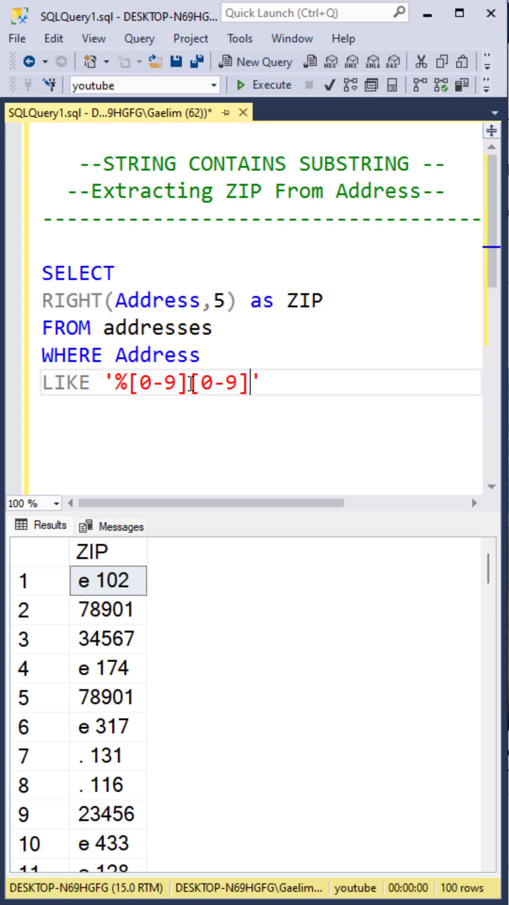
type("[0-9][0-9][0-9]")
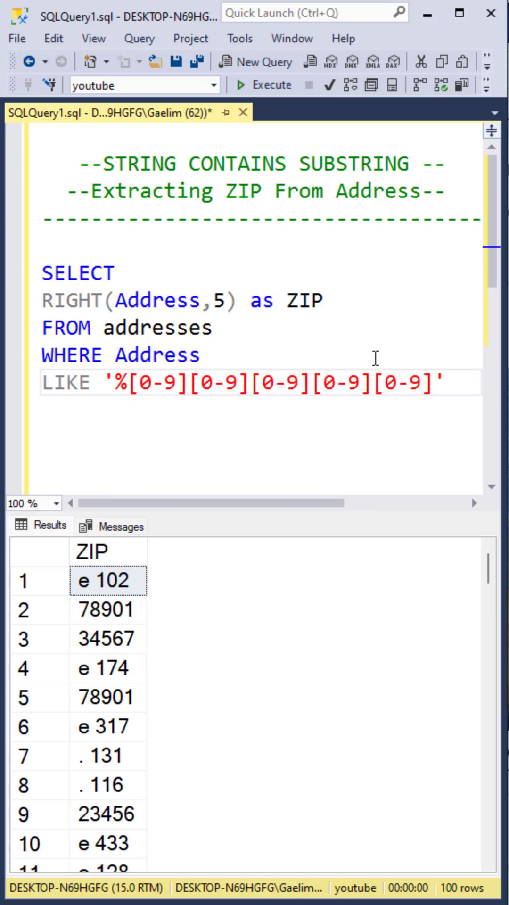